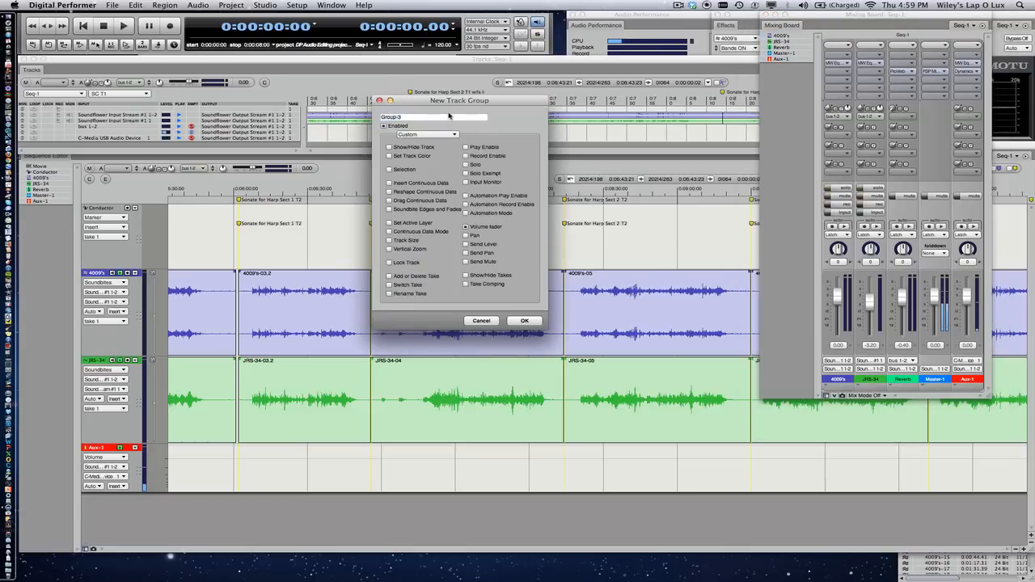
# Type the group name 'both tracks' into the New Track Group name field
pyautogui.write('both')
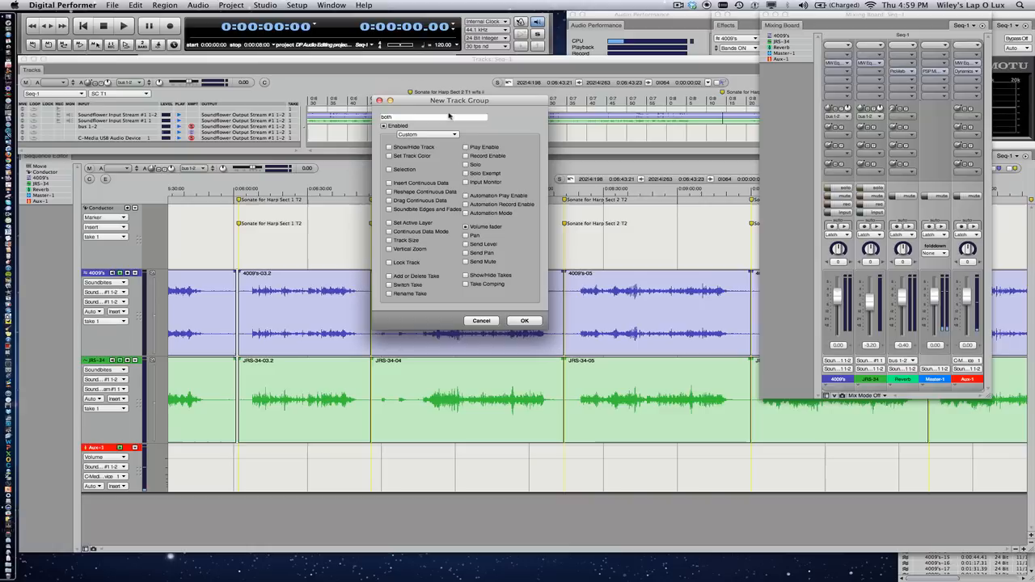
pyautogui.write('tracks')
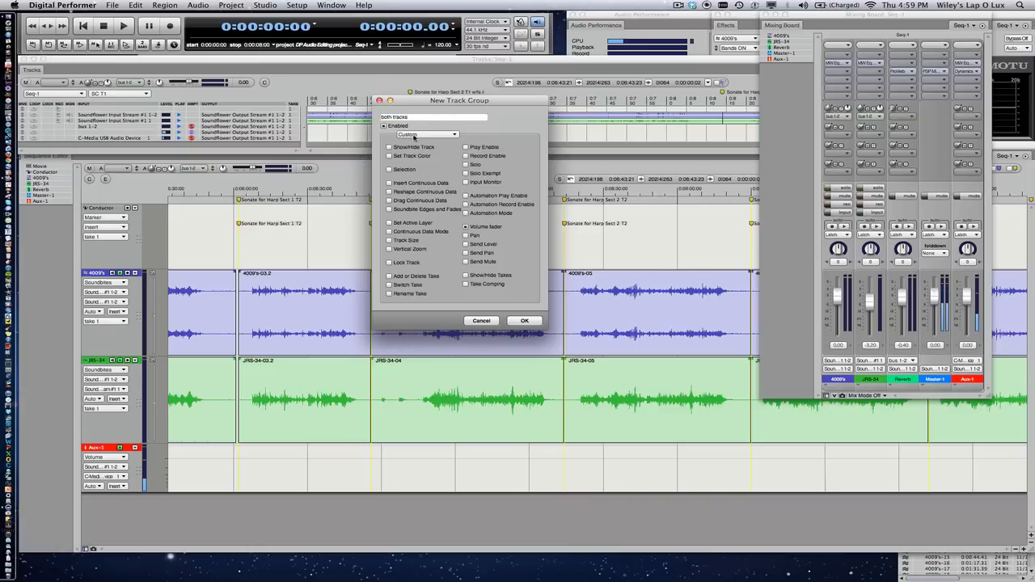
# Switch the group preset to Custom linked edit attributes and create the group
pyautogui.click(429, 135)
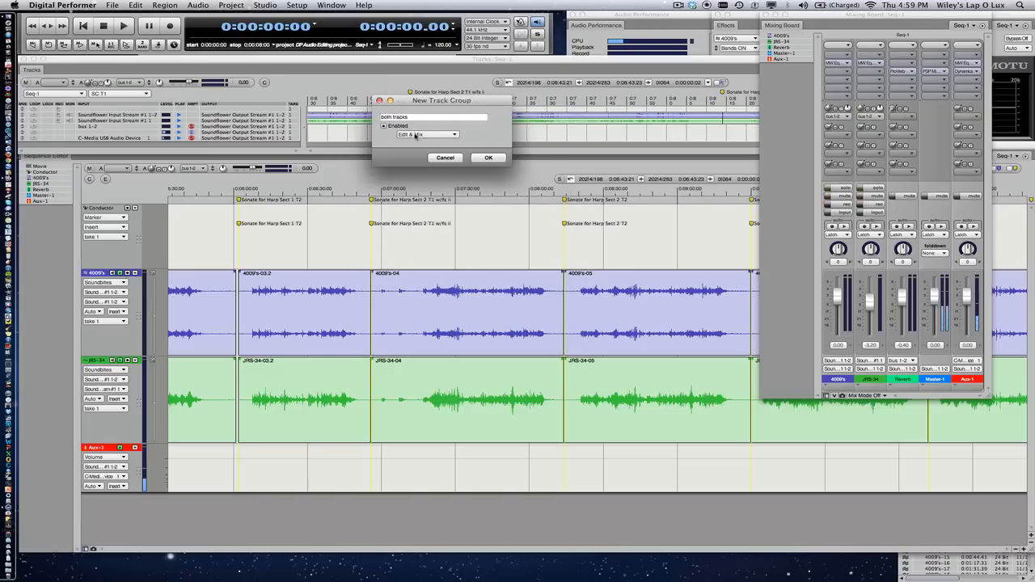
pyautogui.click(427, 135)
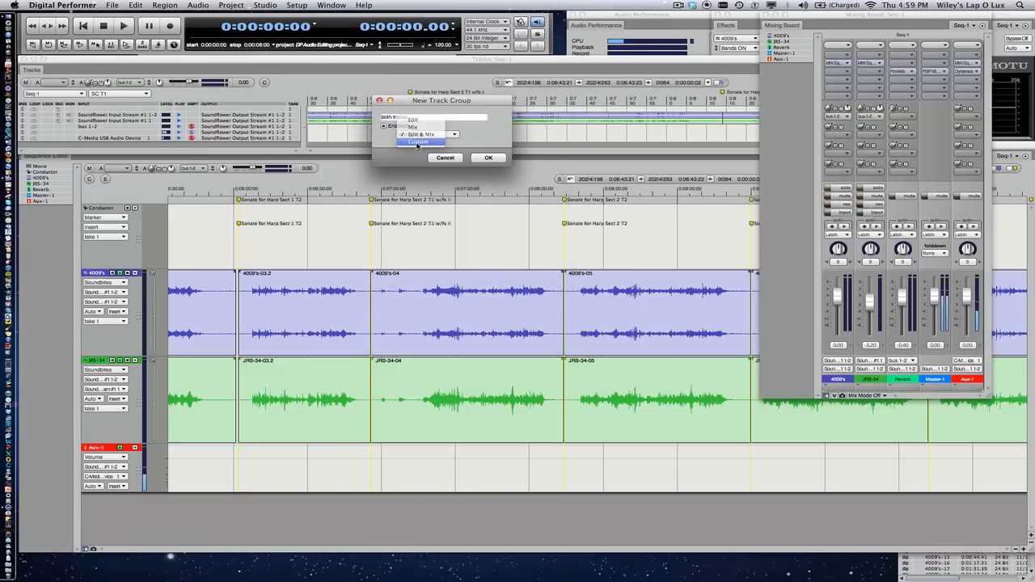
pyautogui.click(418, 141)
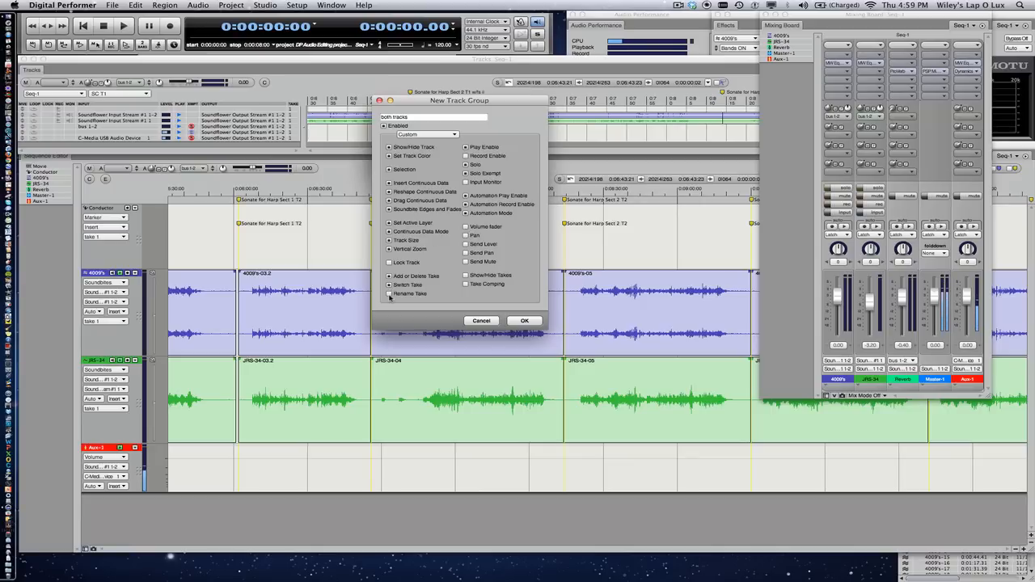
pyautogui.moveTo(433, 289)
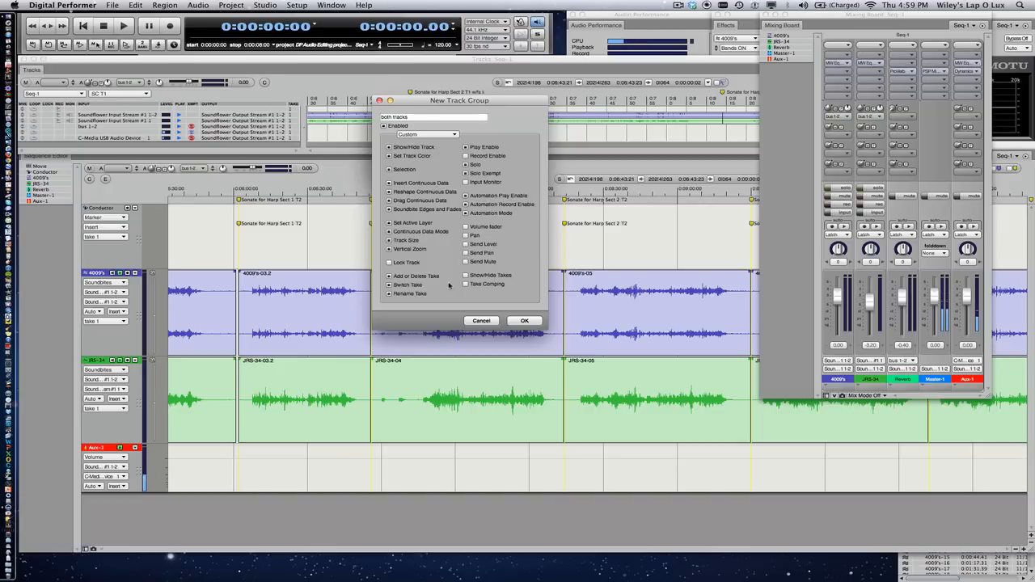
pyautogui.moveTo(512, 295)
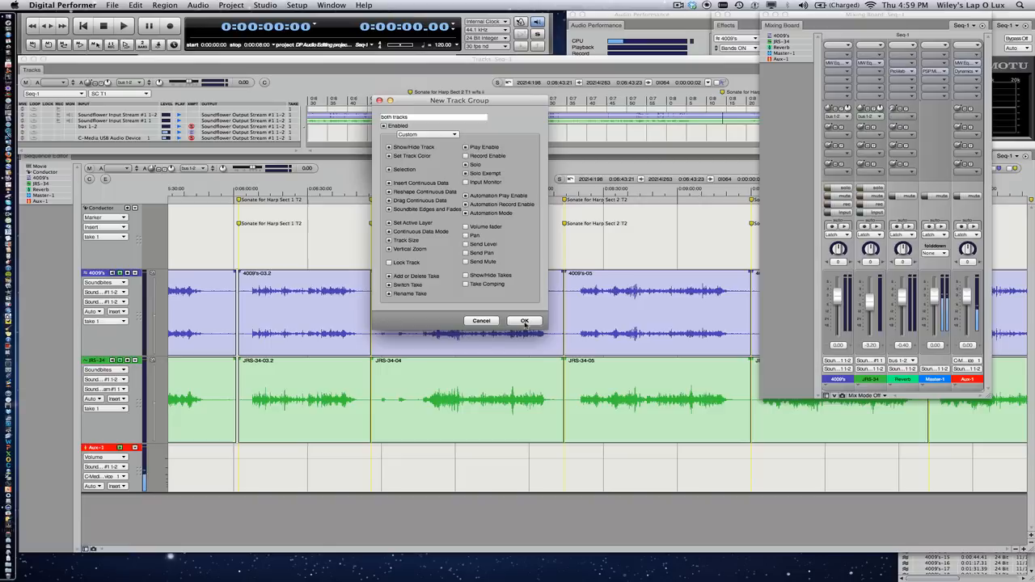
pyautogui.click(524, 320)
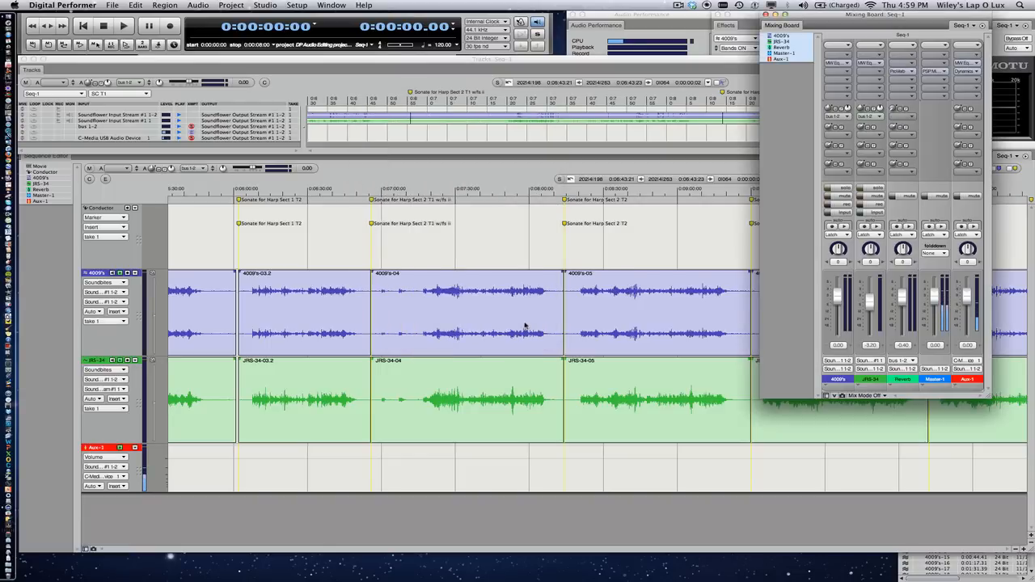